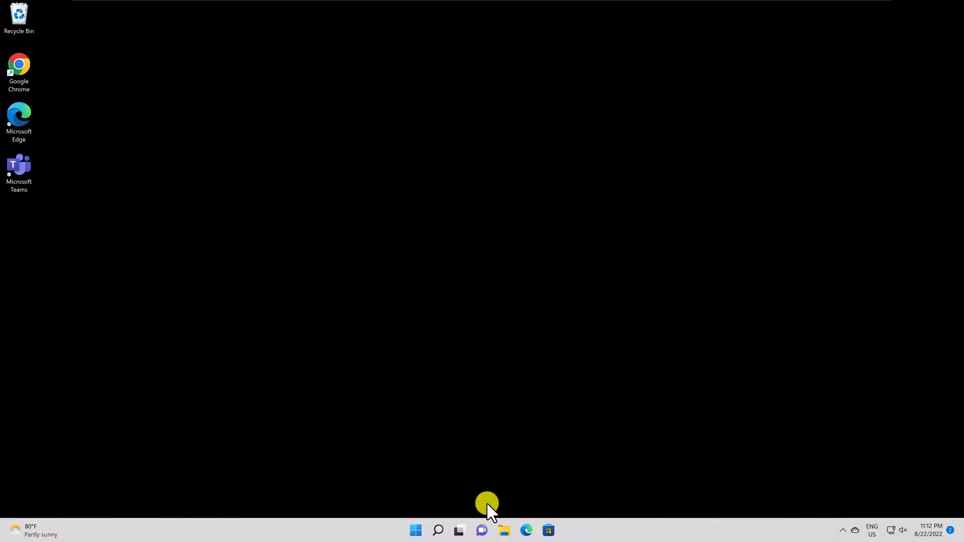
mouse_move(486, 530)
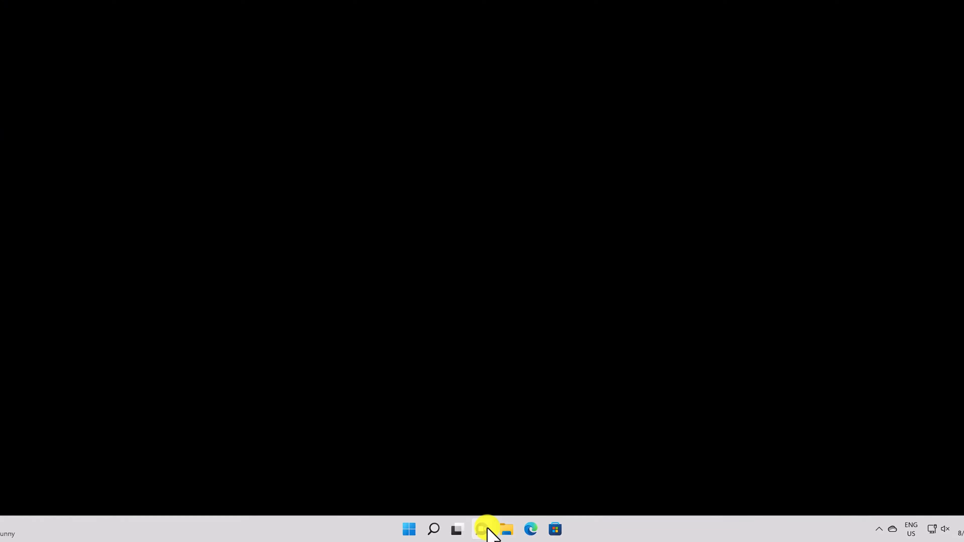
Step: Launch Microsoft Teams from the taskbar Chat flyout so the chat list with Dexhow To shows
click(481, 529)
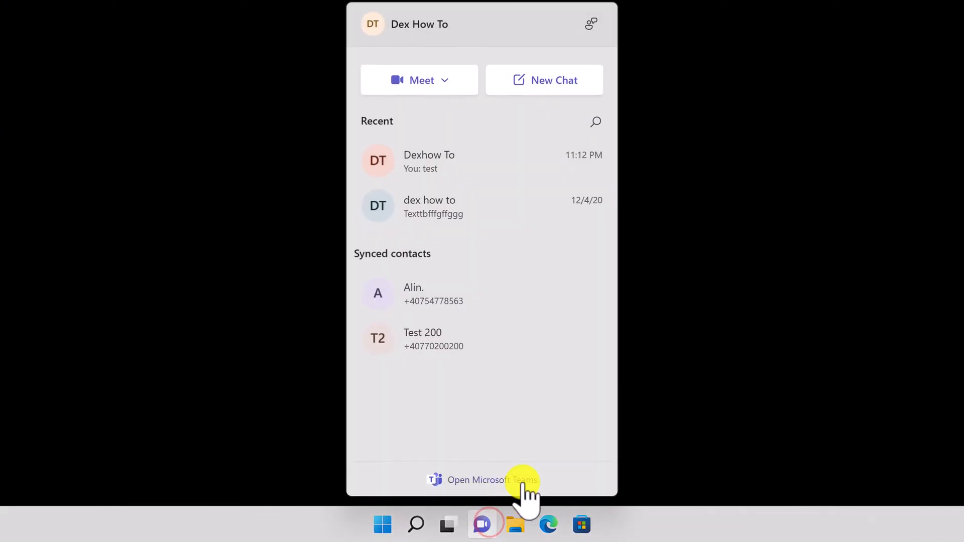
mouse_move(489, 101)
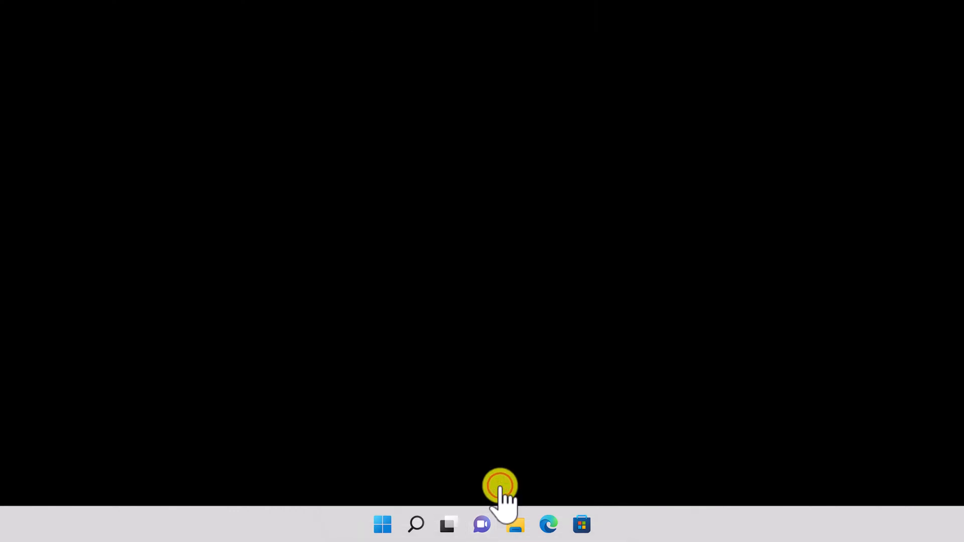
click(481, 524)
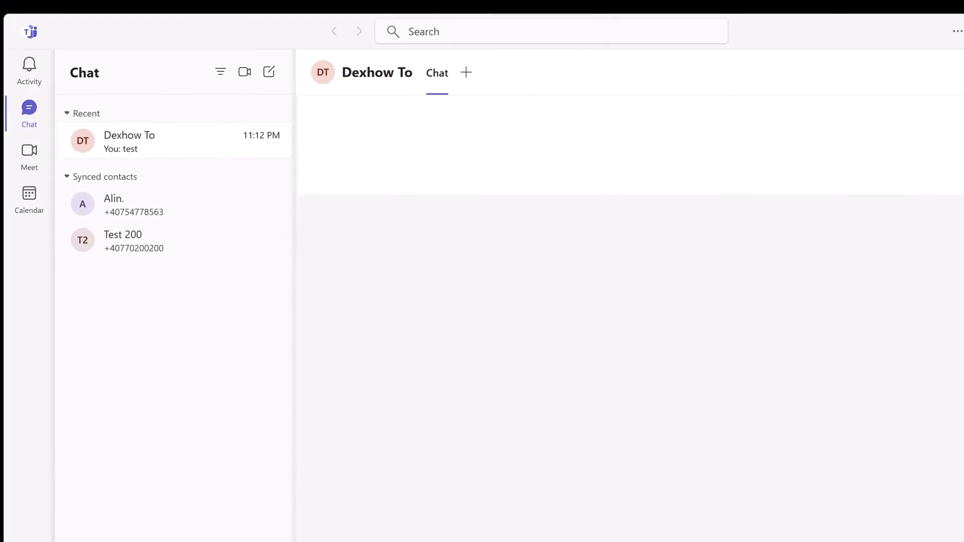
mouse_move(250, 140)
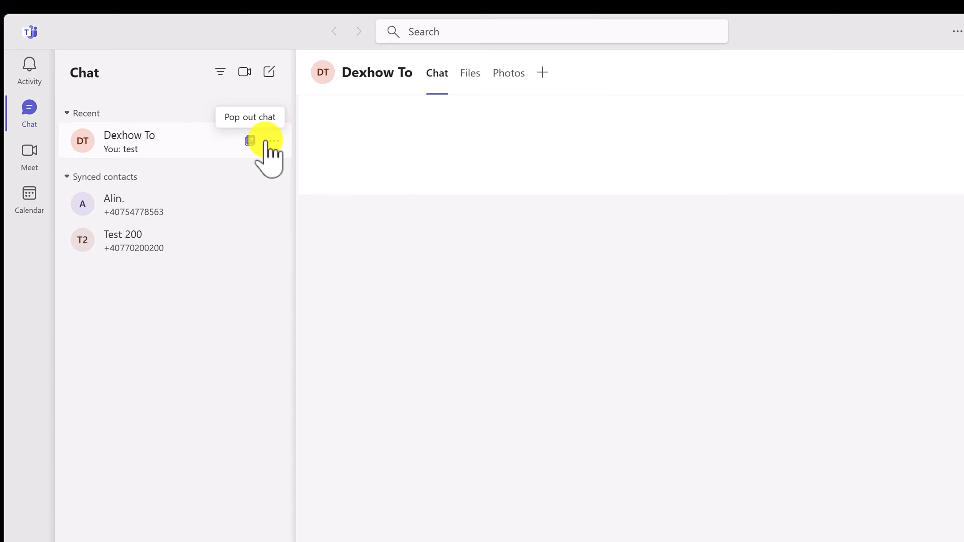
Step: Choose Delete from the Dexhow To chat's More options menu to get the confirmation
click(270, 140)
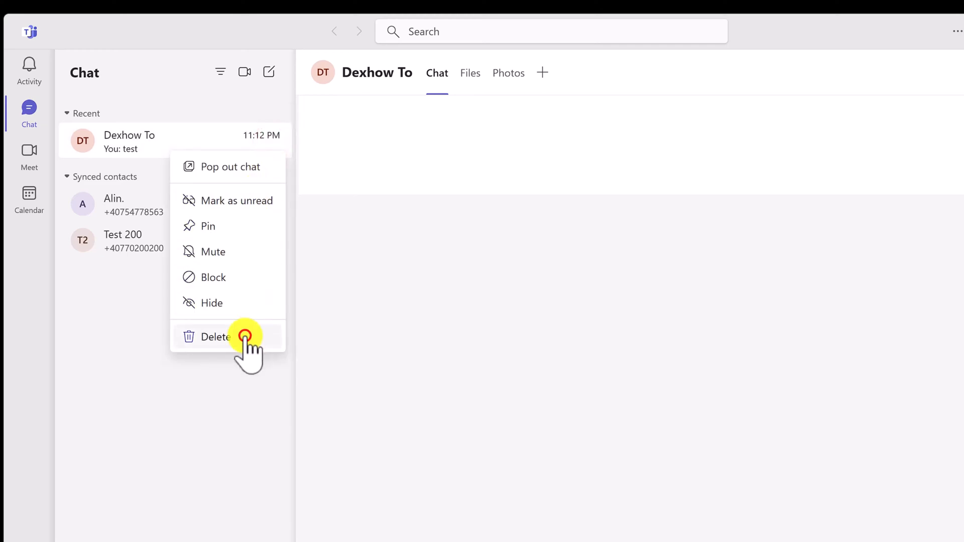
click(214, 336)
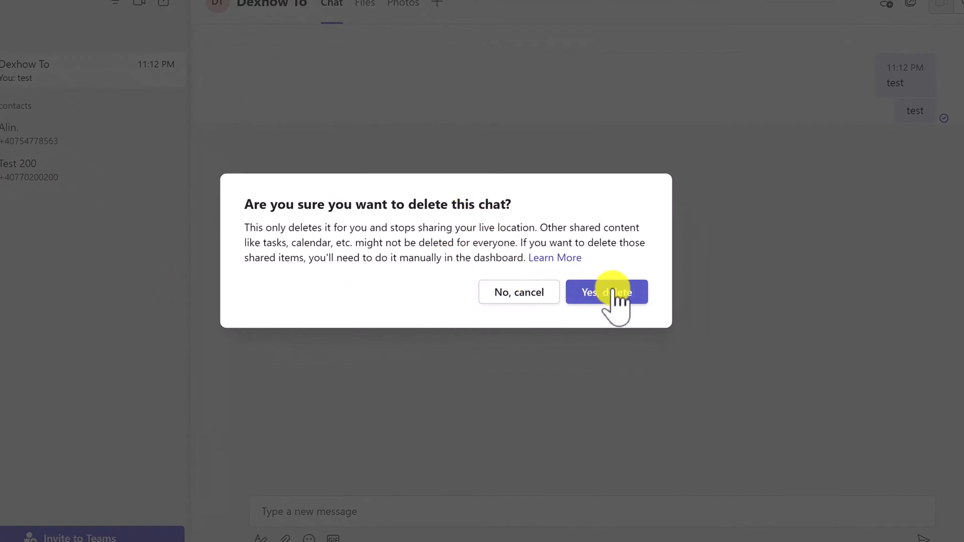
Step: Confirm 'Yes, delete' for Dexhow To, then start a draft chat with synced contact Alin
click(607, 292)
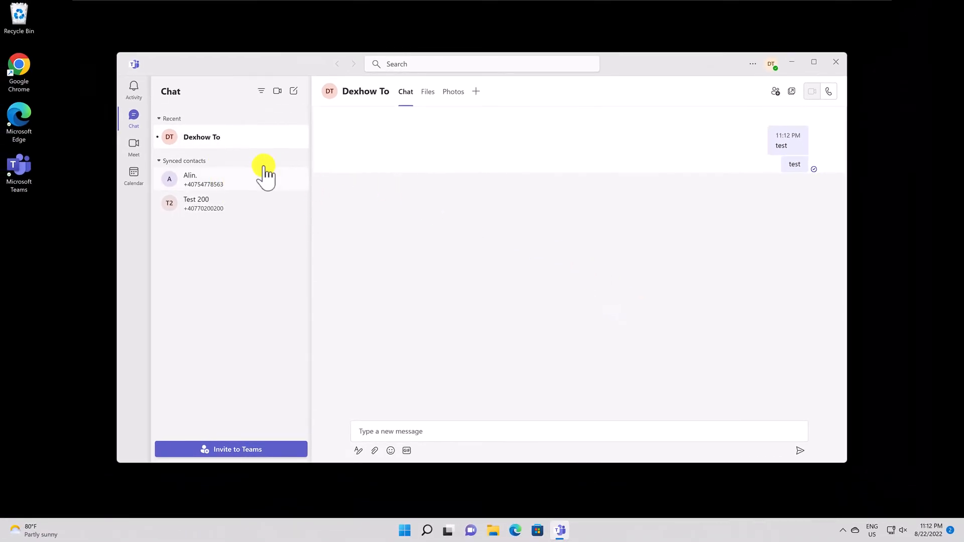
mouse_move(209, 137)
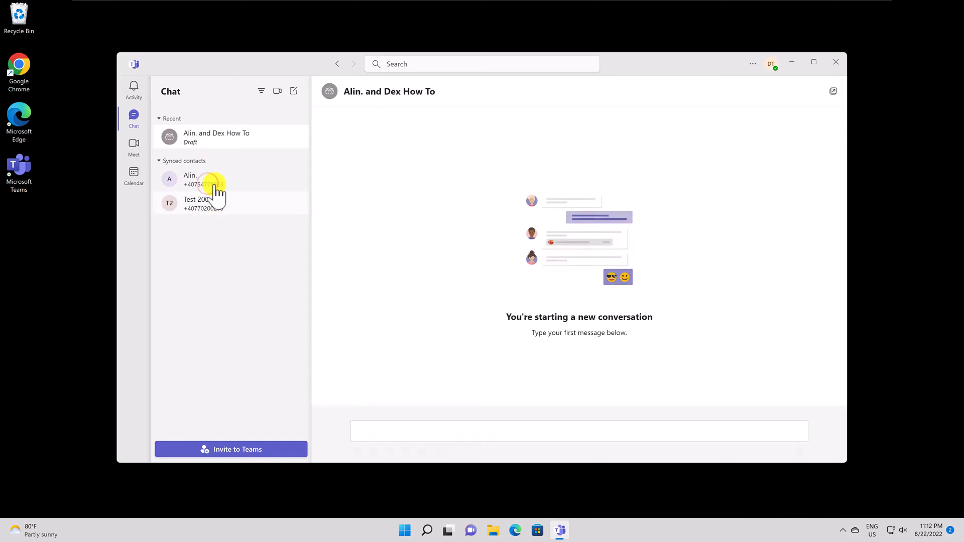
click(203, 179)
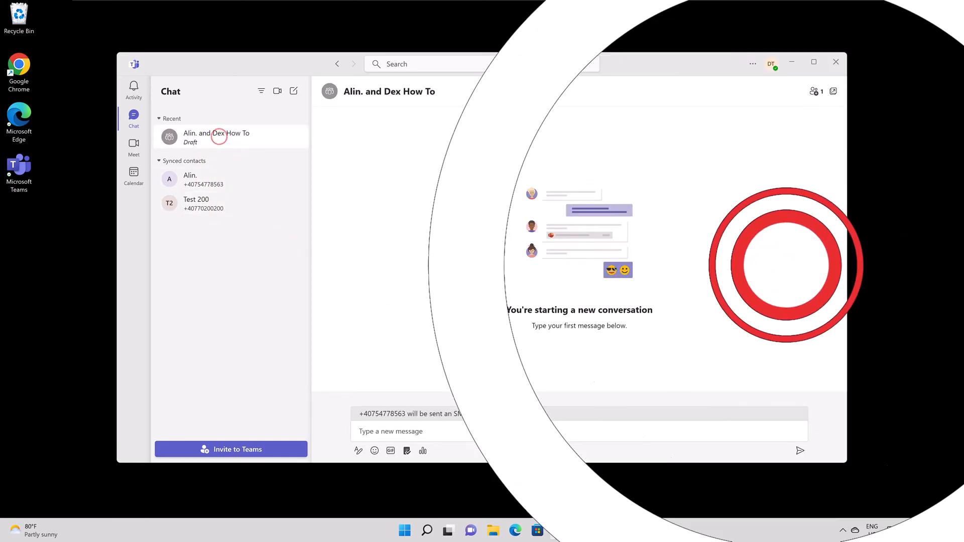